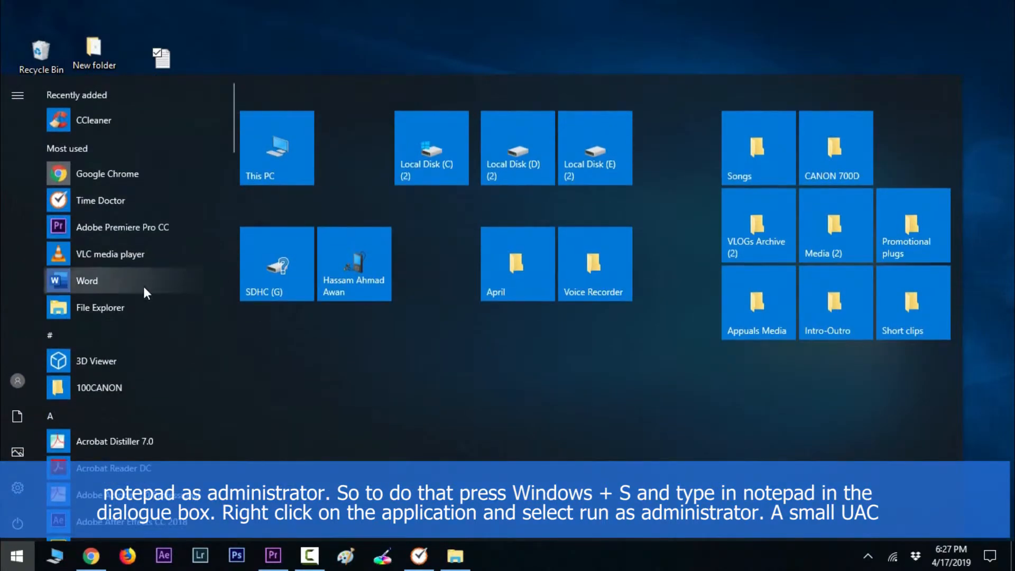
# Search for notepad and run Notepad as administrator
pyautogui.write('notepad++')
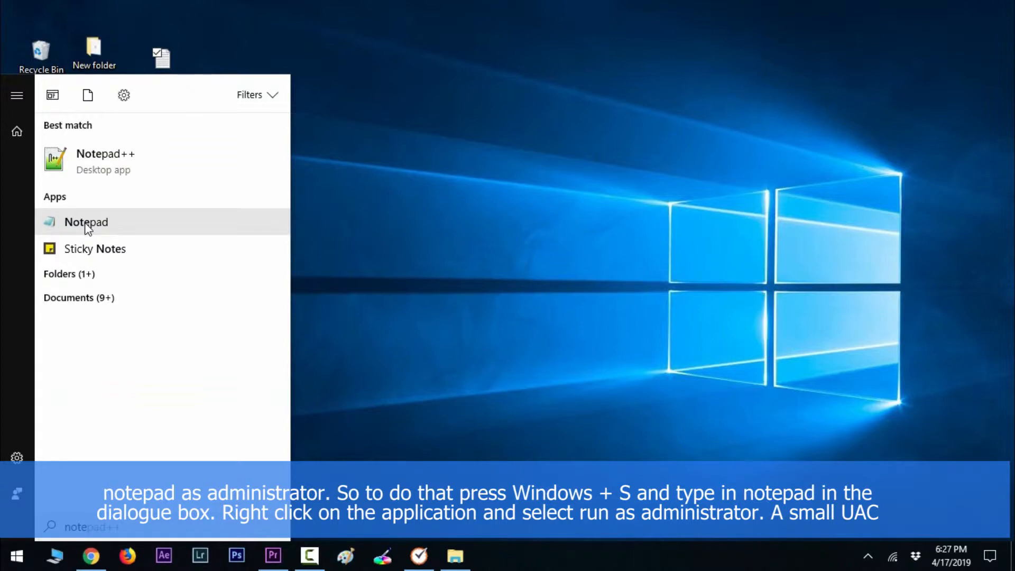
pyautogui.rightClick(85, 222)
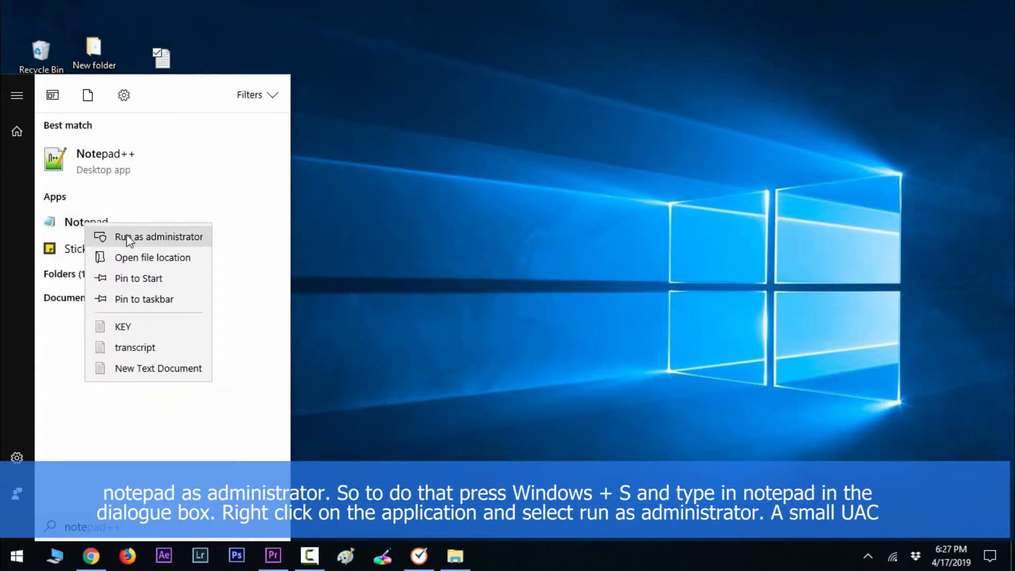
pyautogui.click(158, 236)
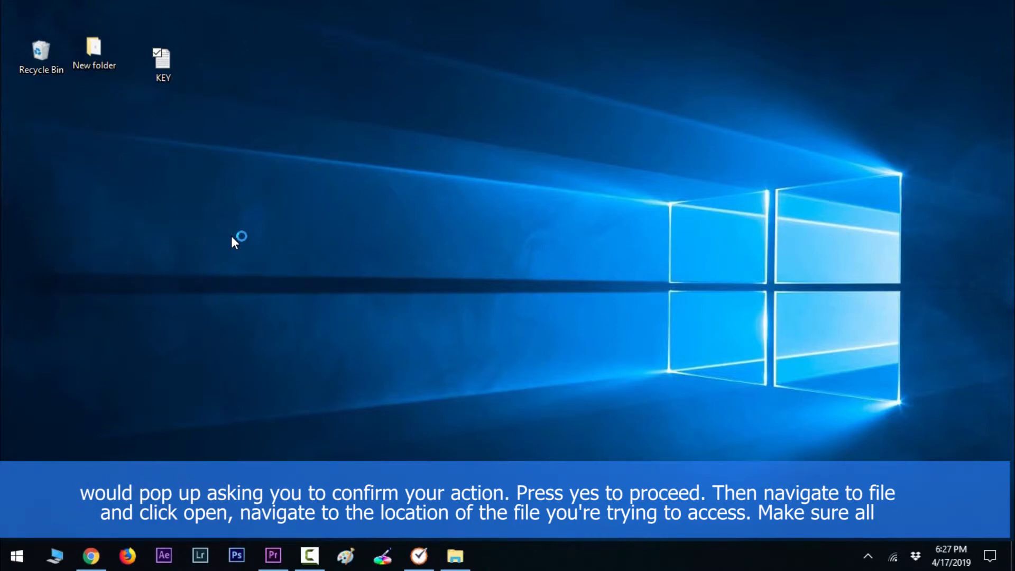
# Open the KEY text file from the Desktop
pyautogui.click(142, 170)
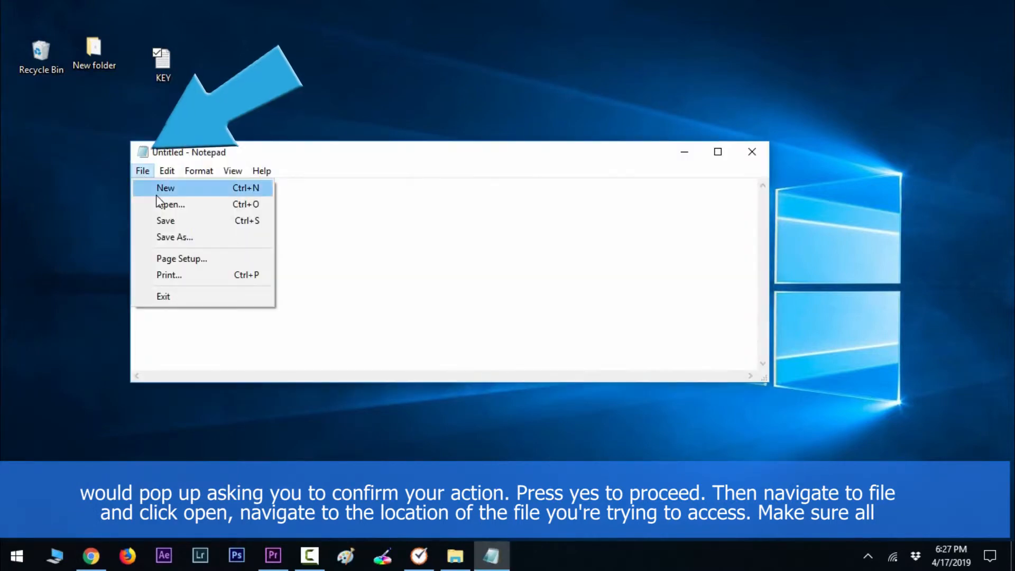
pyautogui.click(165, 188)
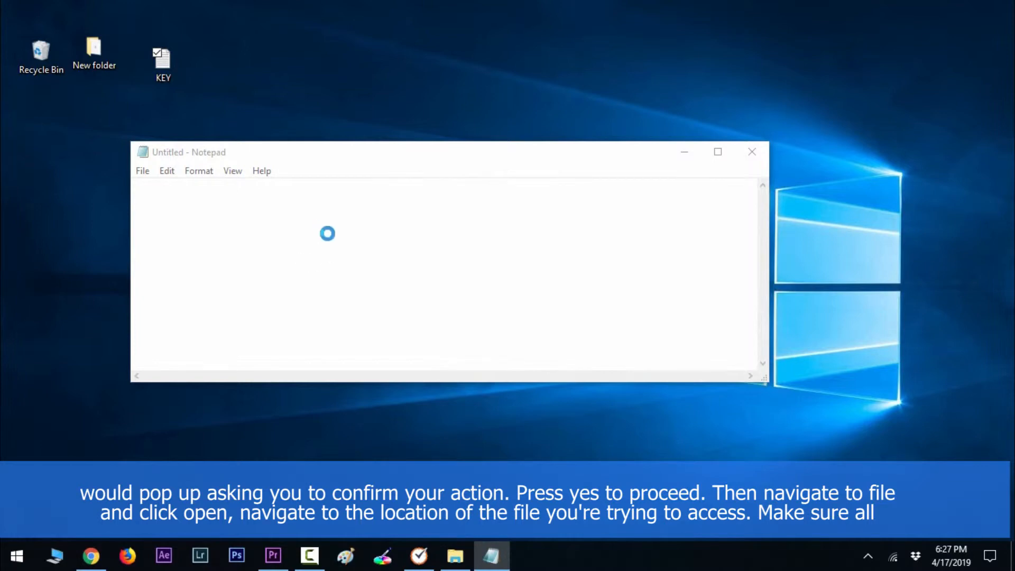
pyautogui.click(141, 171)
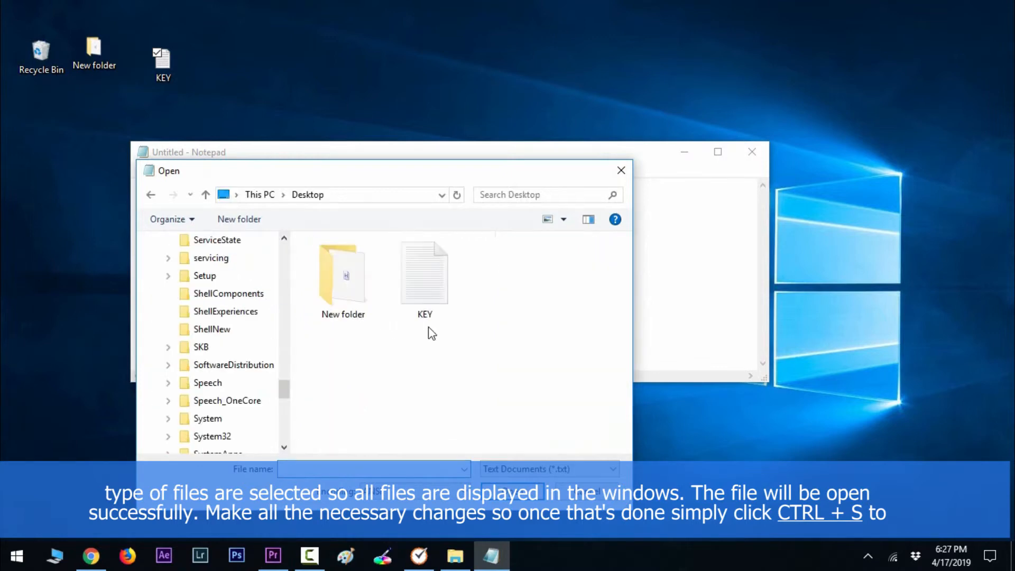
pyautogui.doubleClick(424, 272)
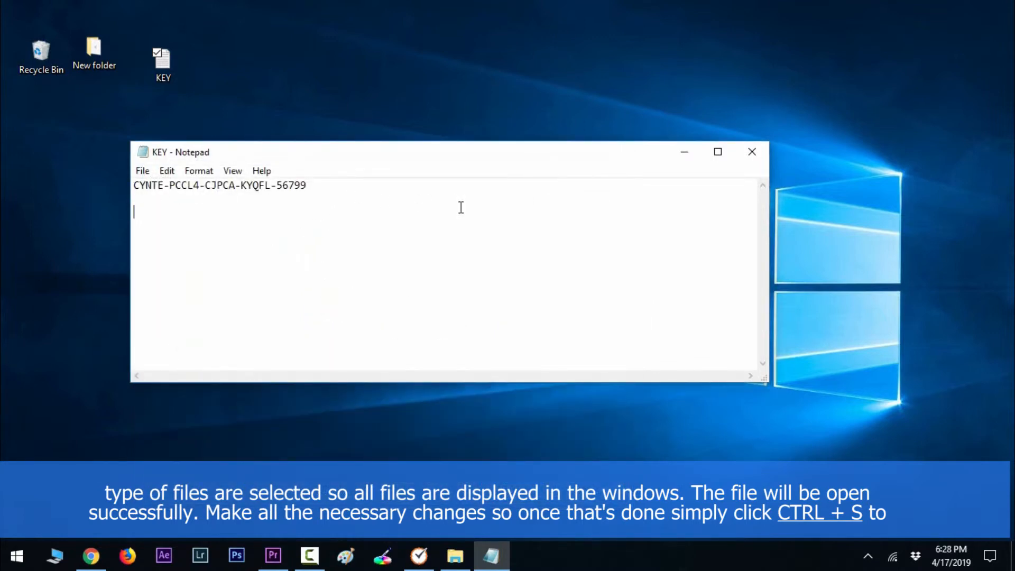
# Type the new line "make any changes that you want to do and then save the file." below the key
pyautogui.write('make any changes t')
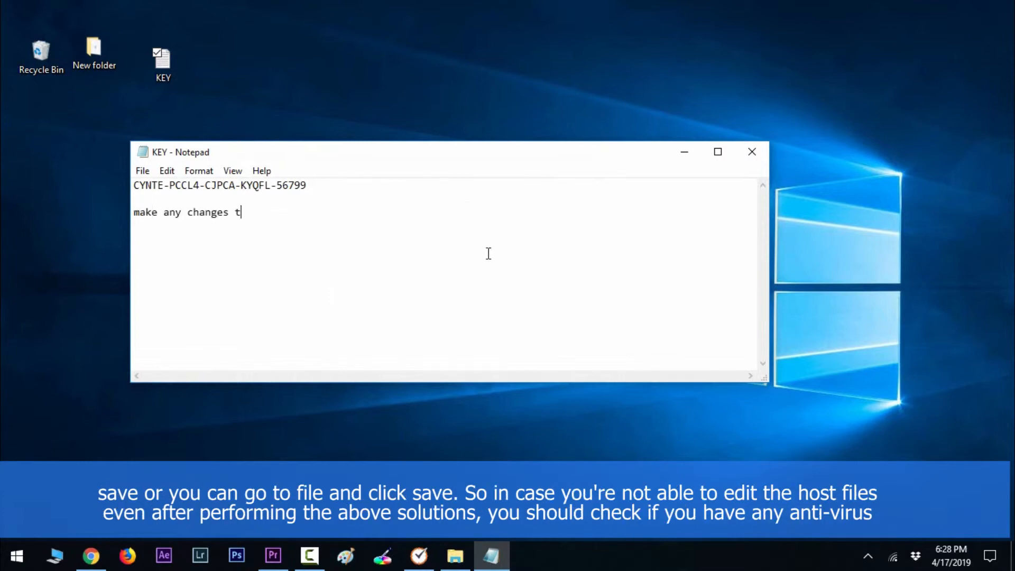
pyautogui.click(142, 171)
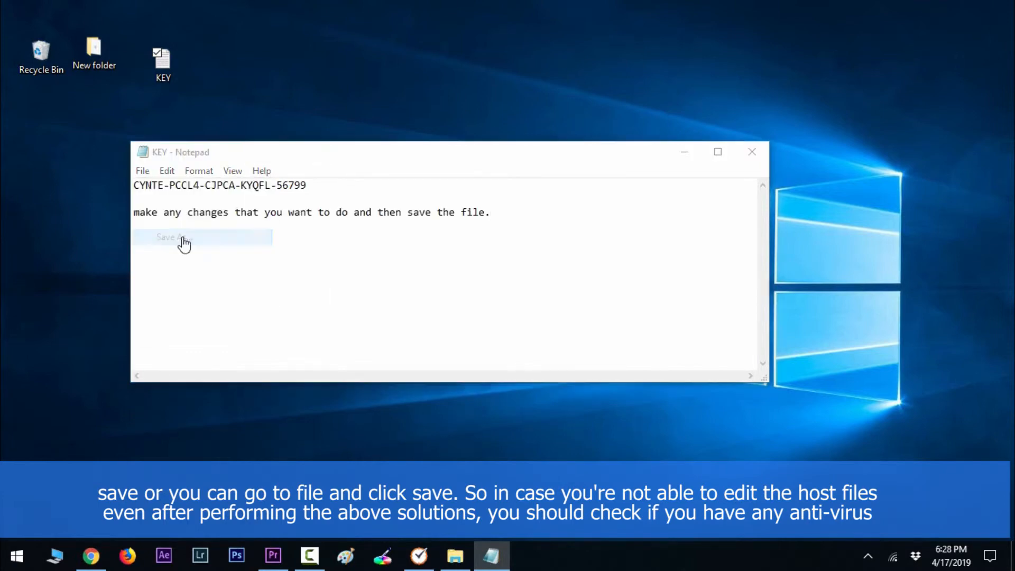
# Save the edited text as KEY 2 on the Desktop
pyautogui.click(173, 237)
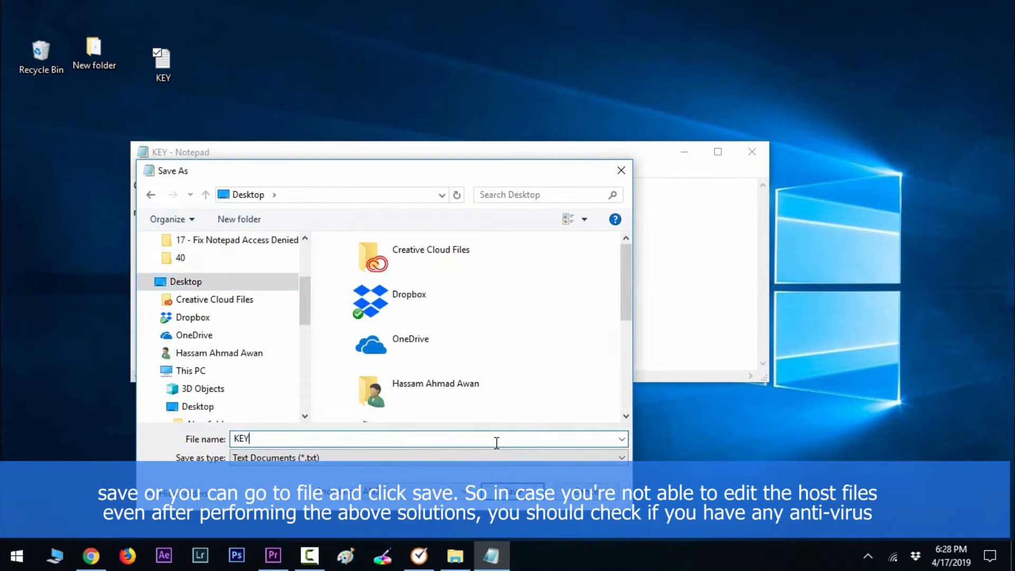
pyautogui.click(512, 493)
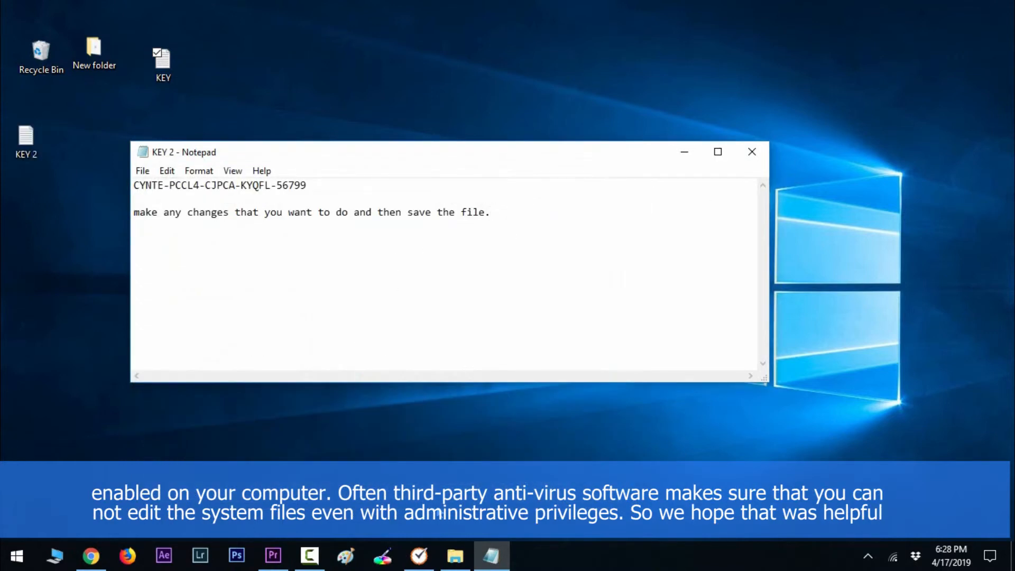